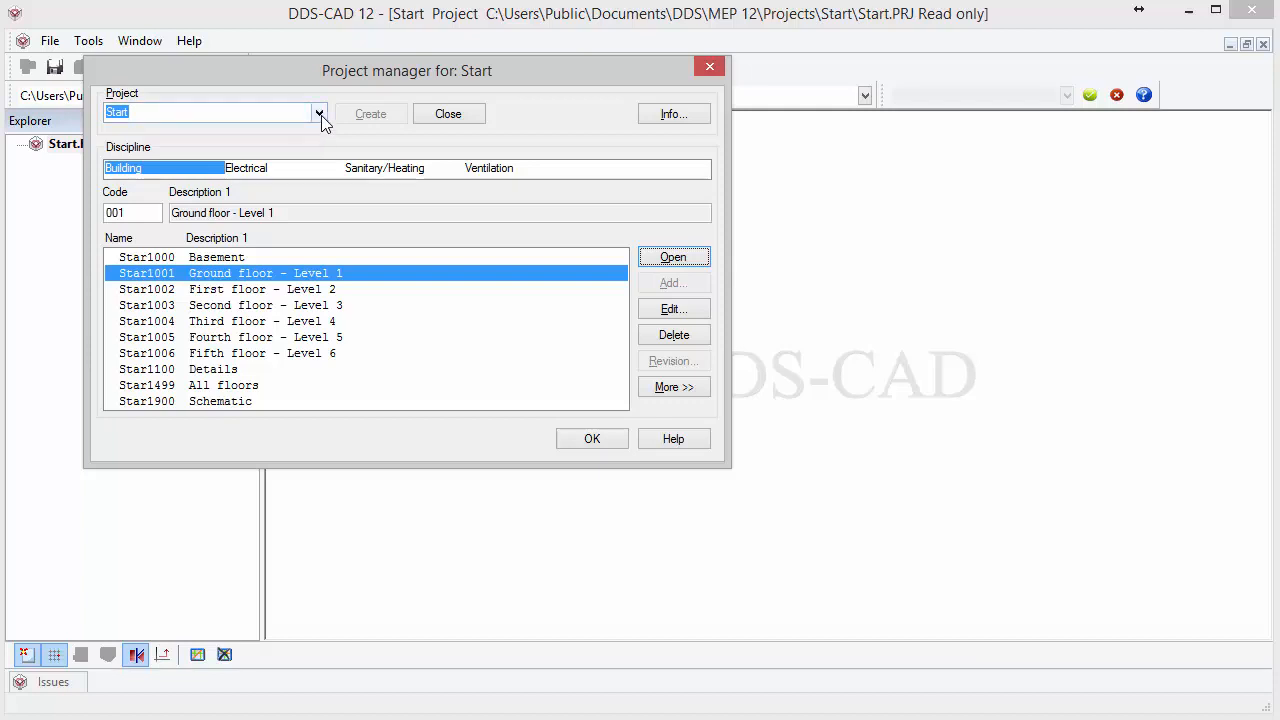
- Load Project 1 from the project manager's project list in place of Start
click(319, 112)
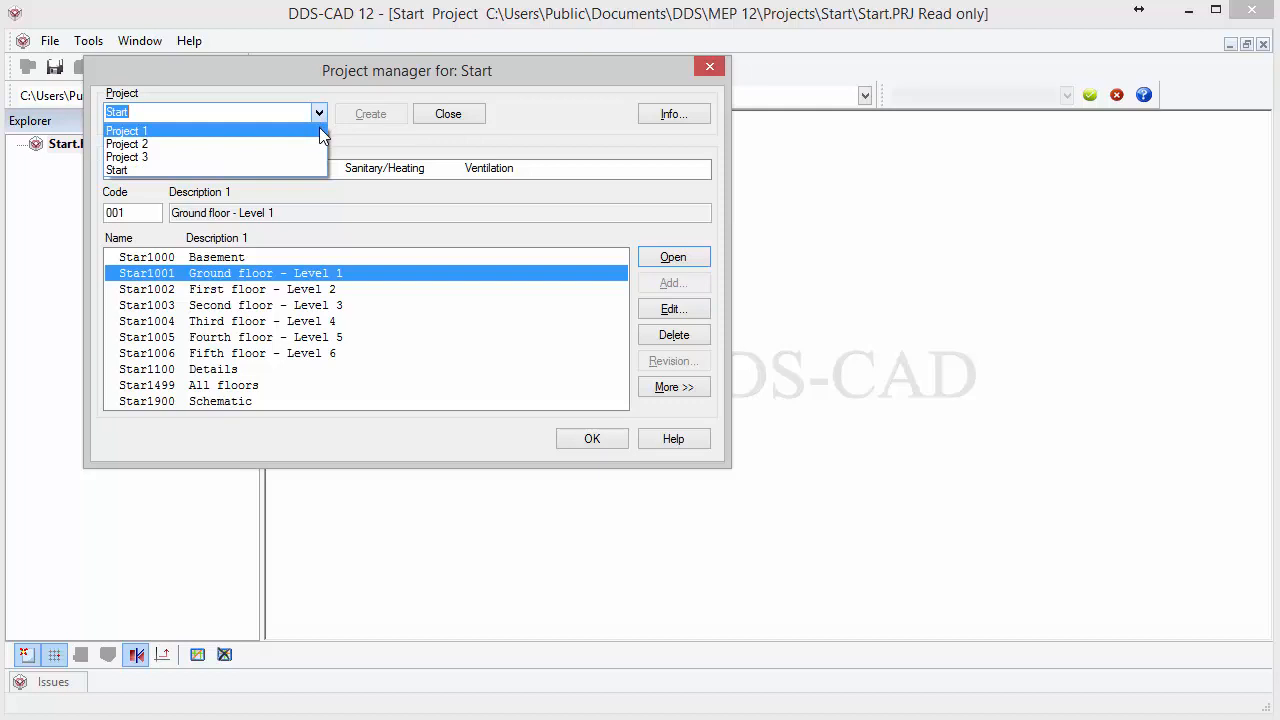
click(127, 131)
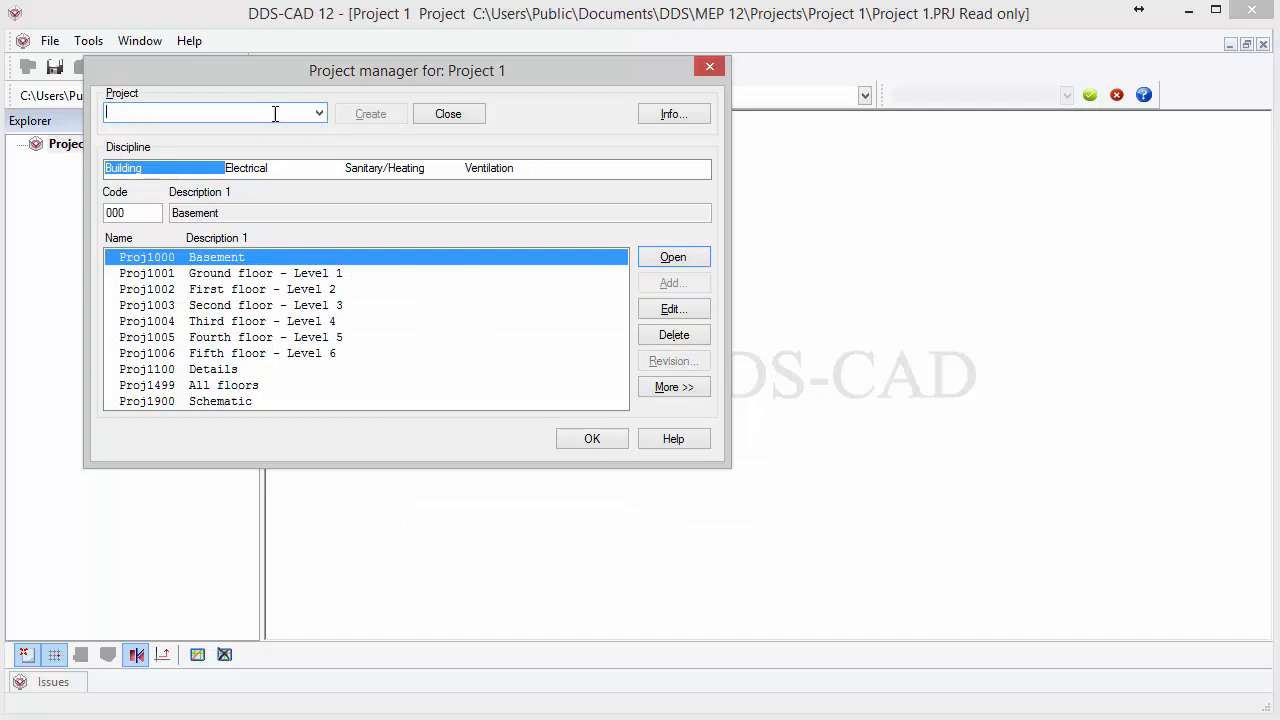
- Enter 'New project' as the project name and create it
text(New)
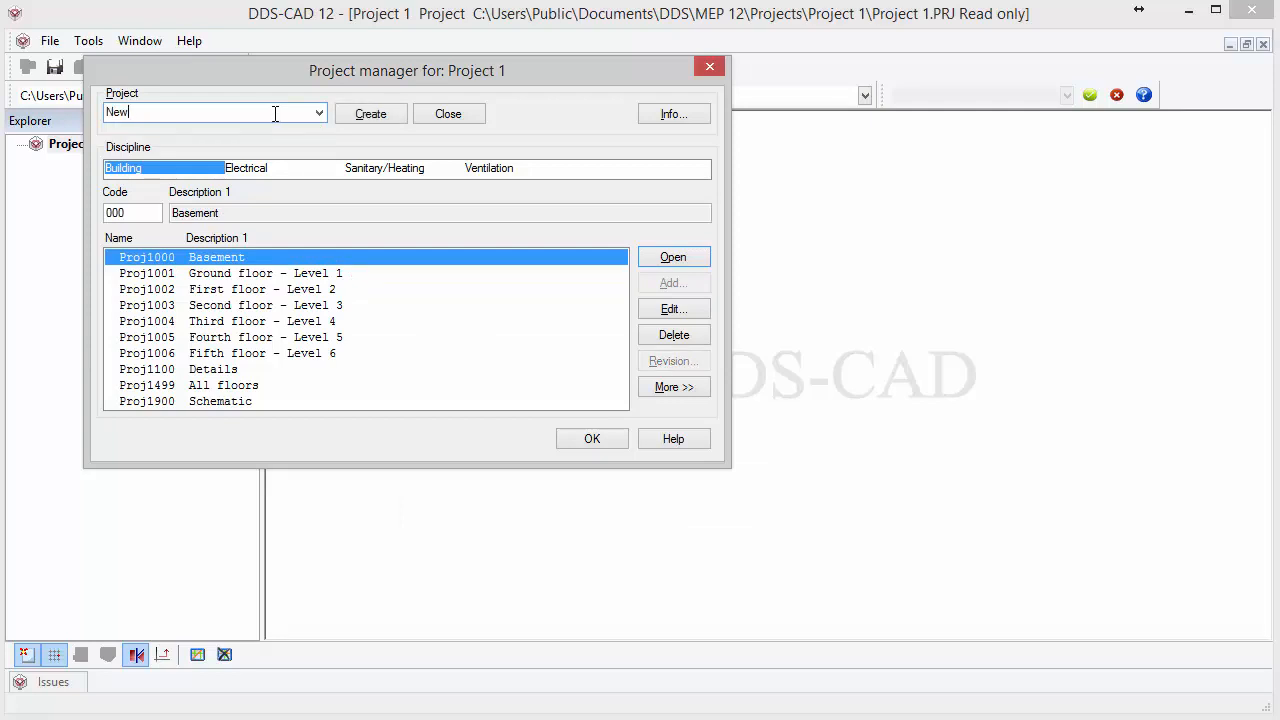
text(project)
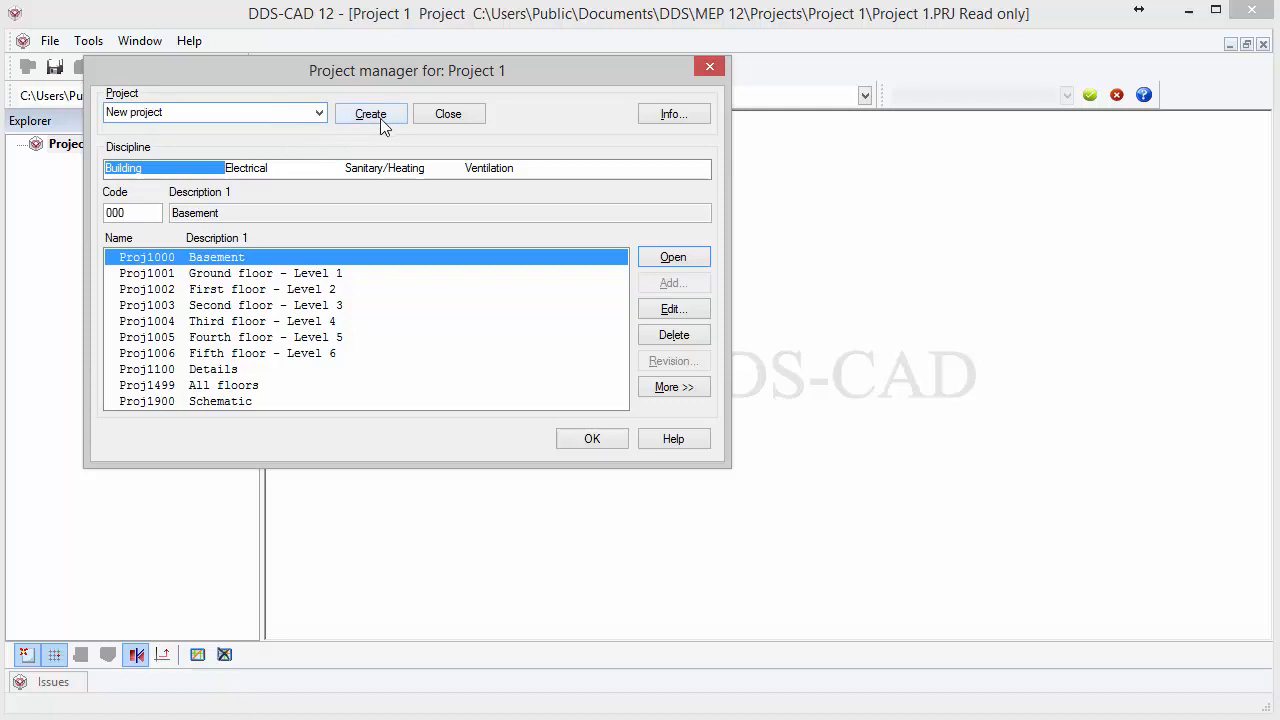
click(370, 113)
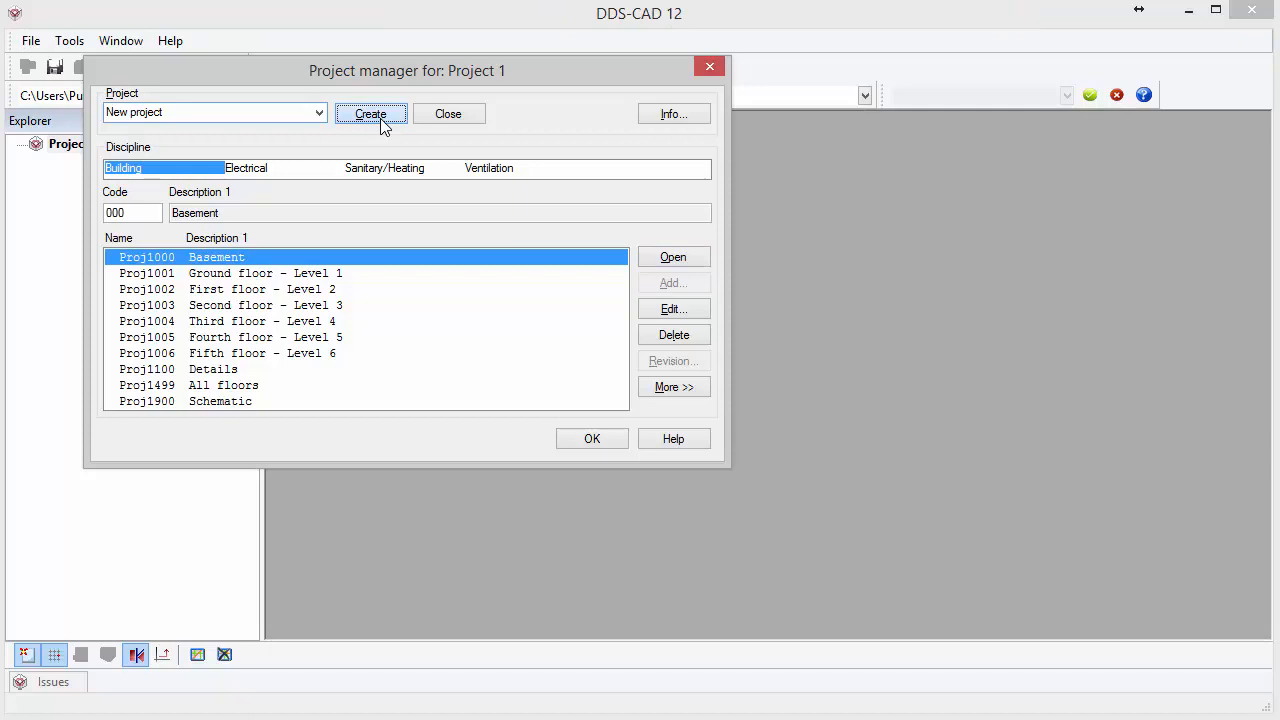
click(370, 113)
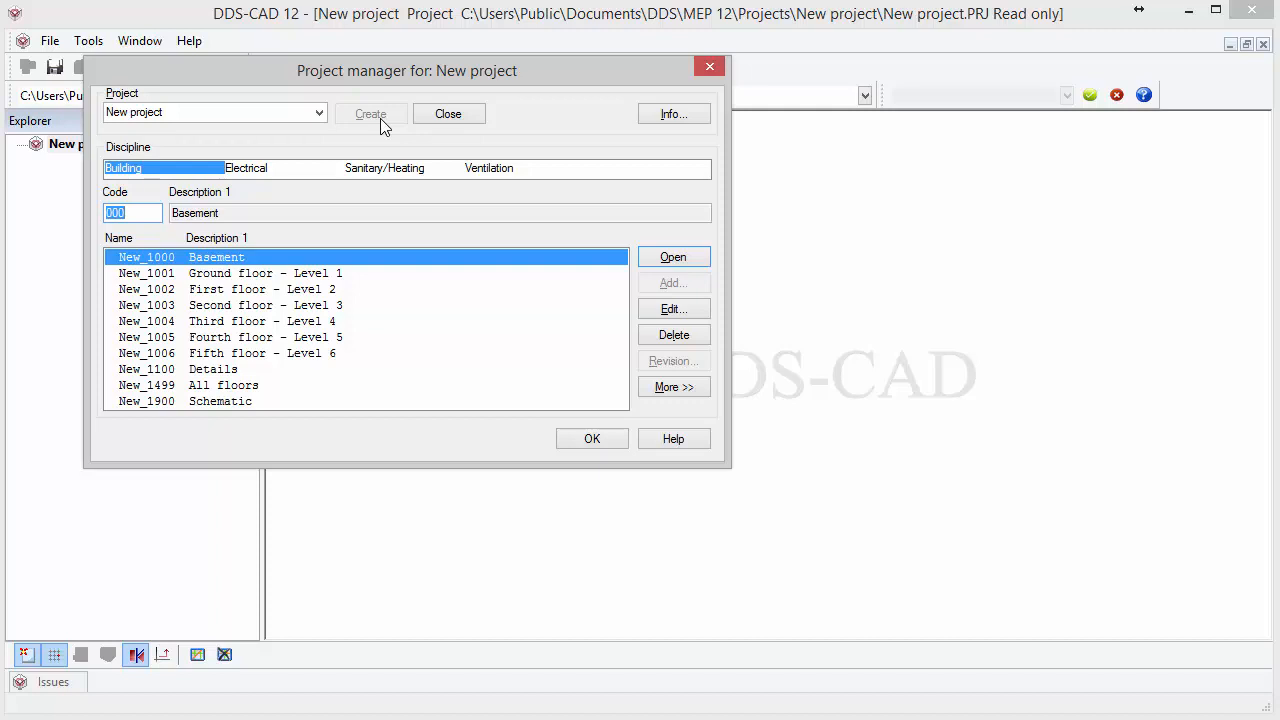
mouse_move(393, 131)
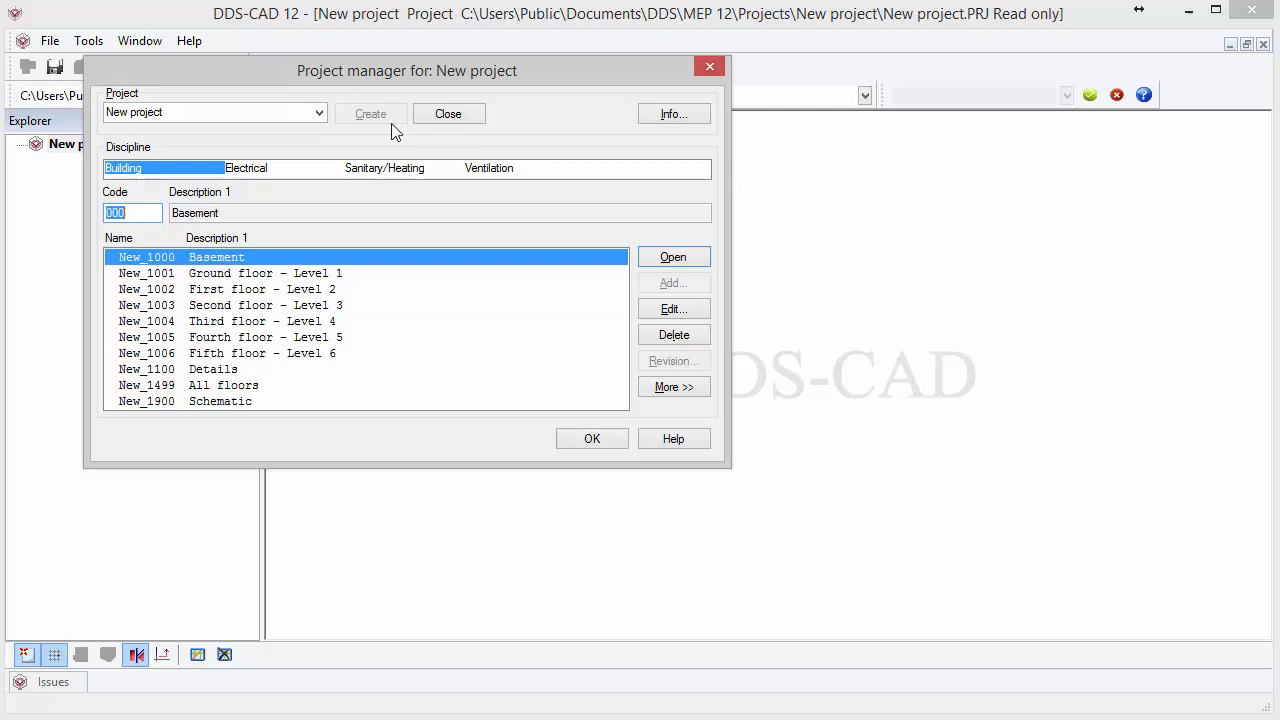
mouse_move(476, 181)
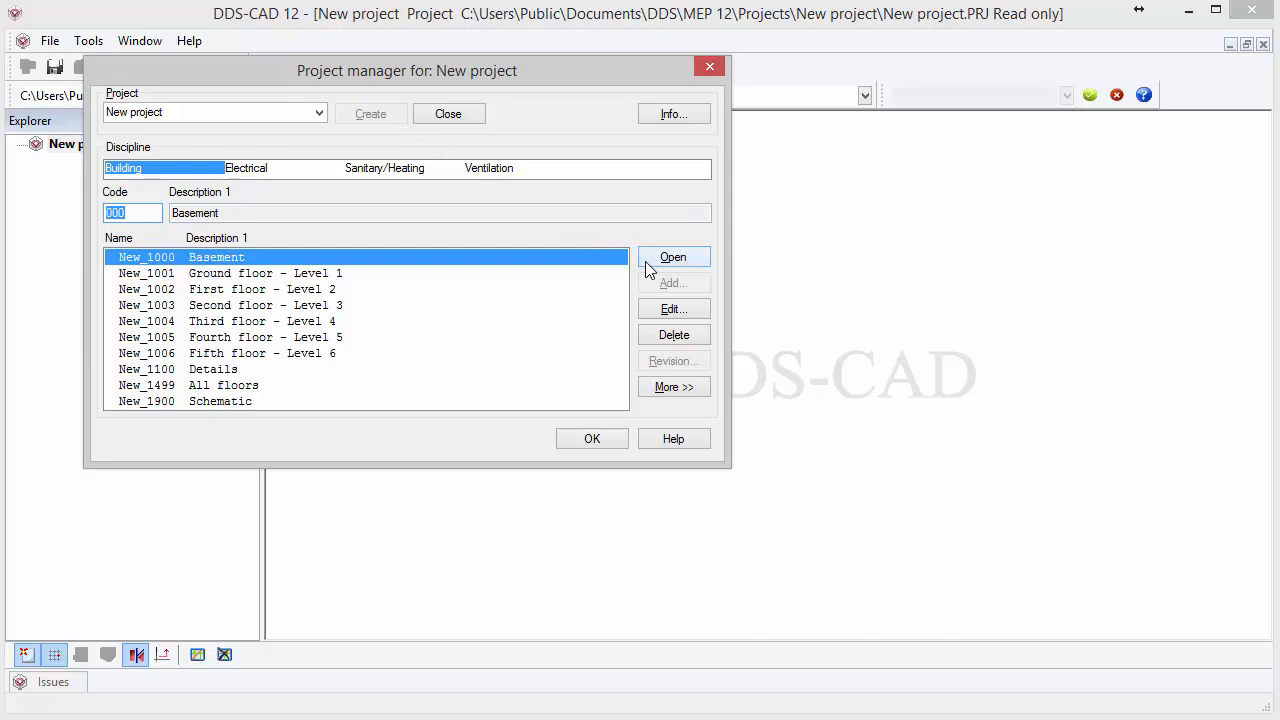
- Open the New_1000 Basement building drawing
click(673, 257)
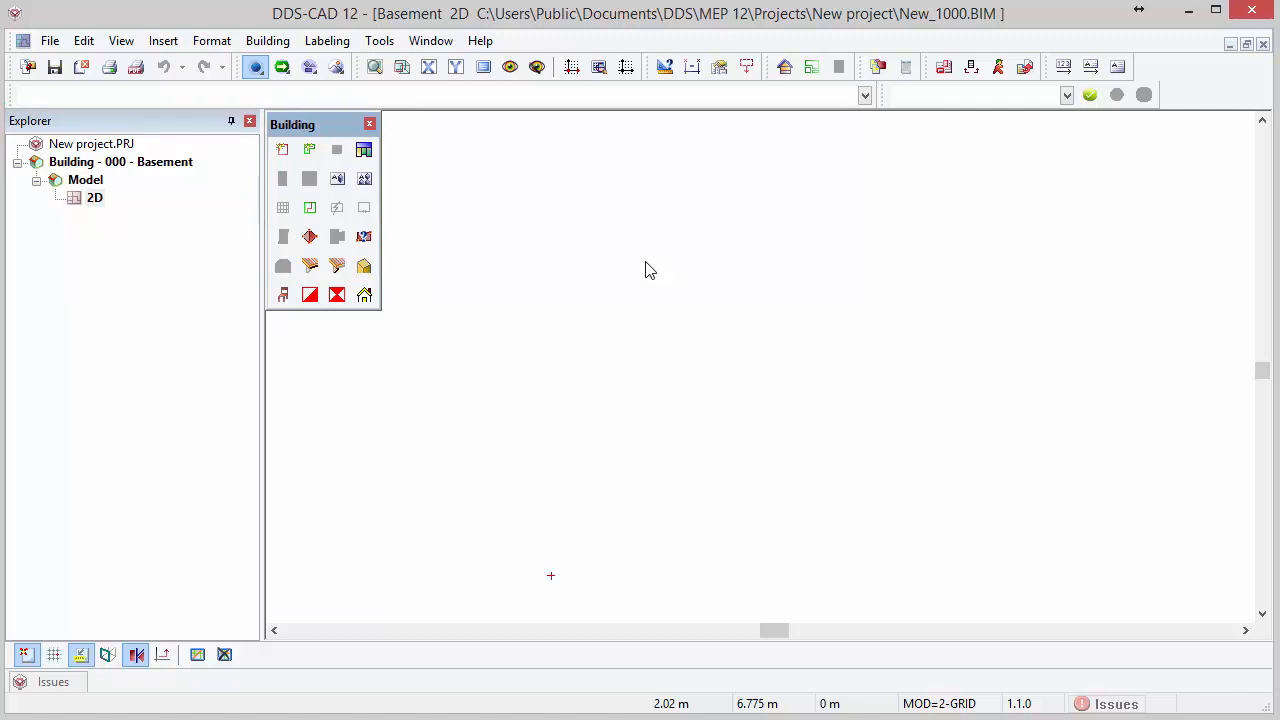
mouse_move(170, 115)
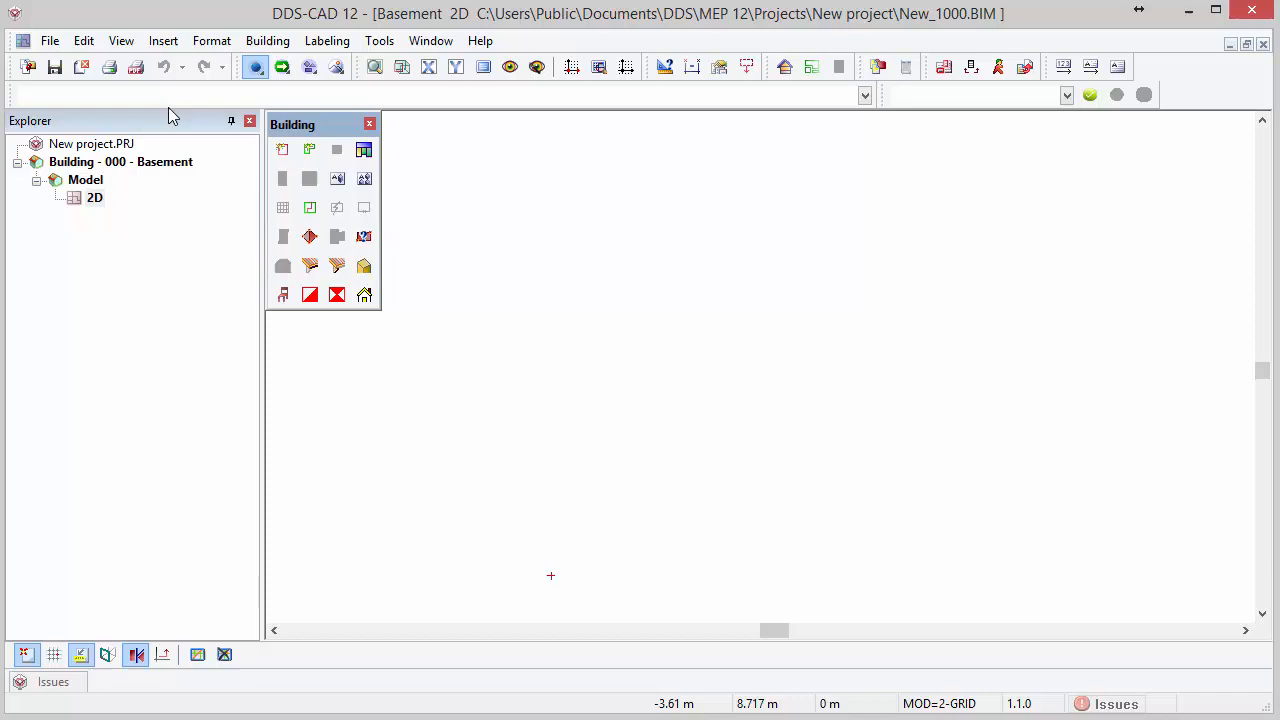
mouse_move(29, 67)
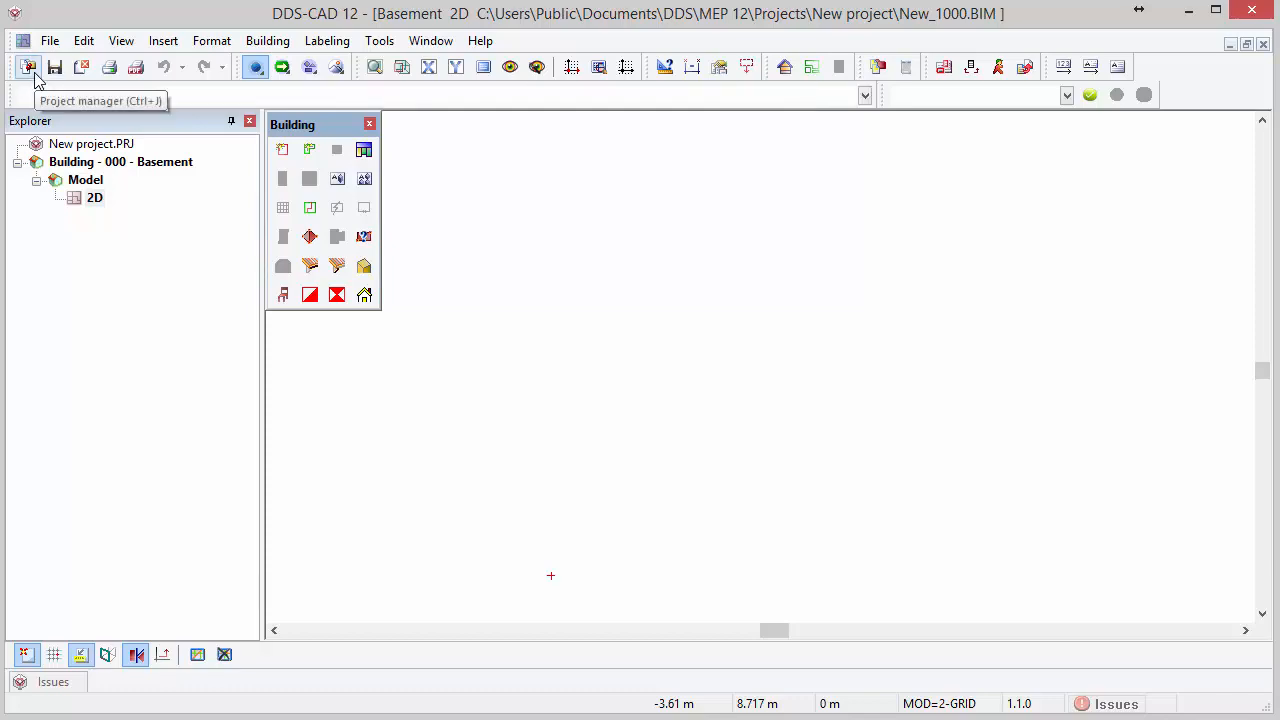
mouse_move(29, 67)
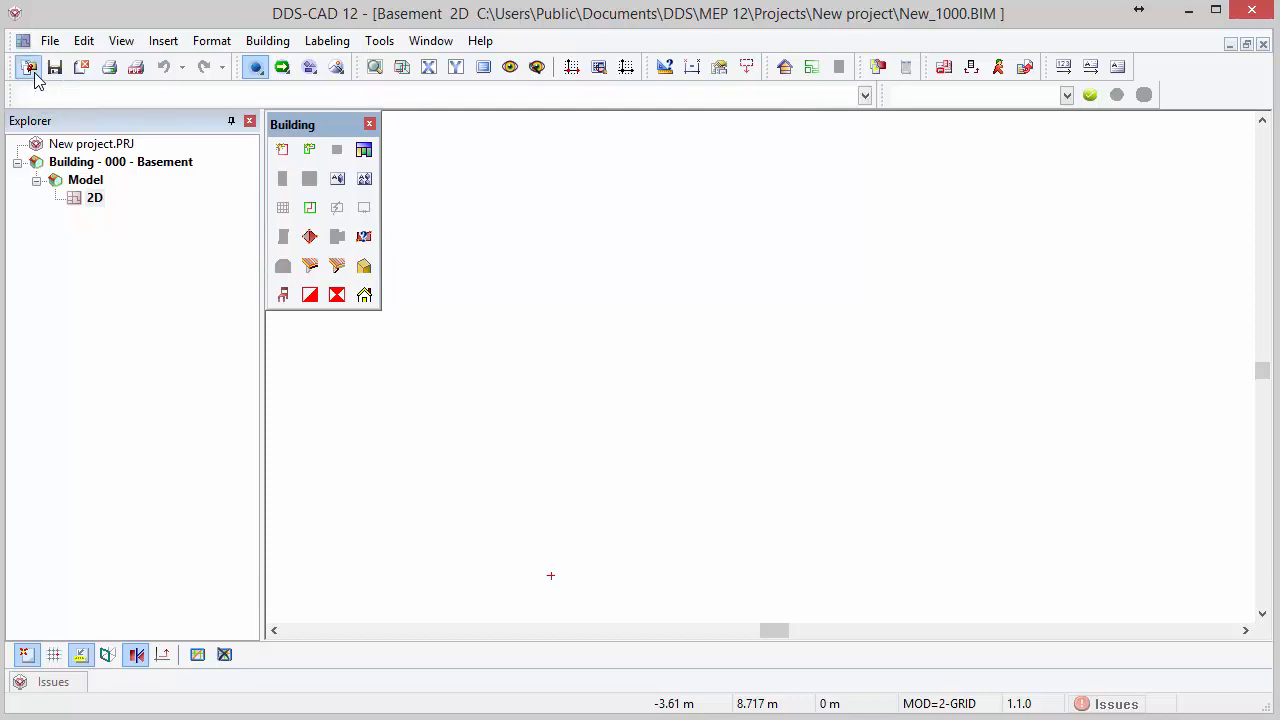
- Open the Electrical New_6001 Ground floor - Level 1 model from the project manager
click(29, 67)
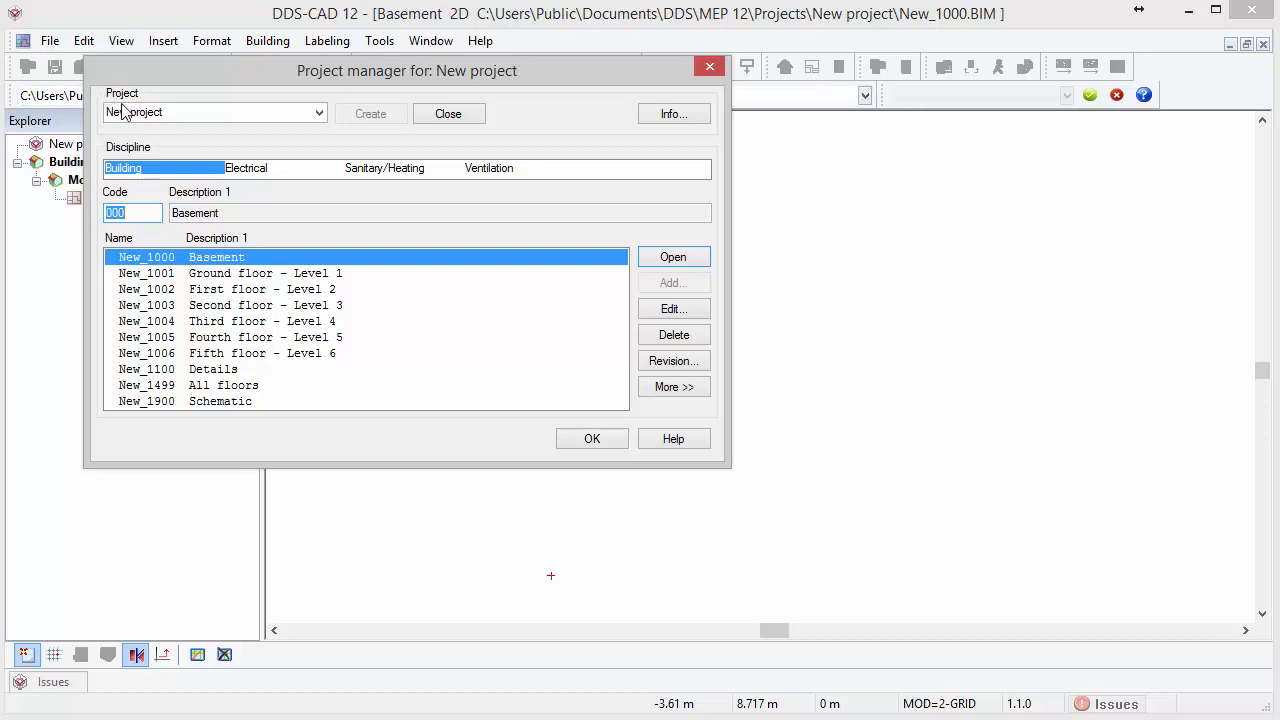
click(247, 168)
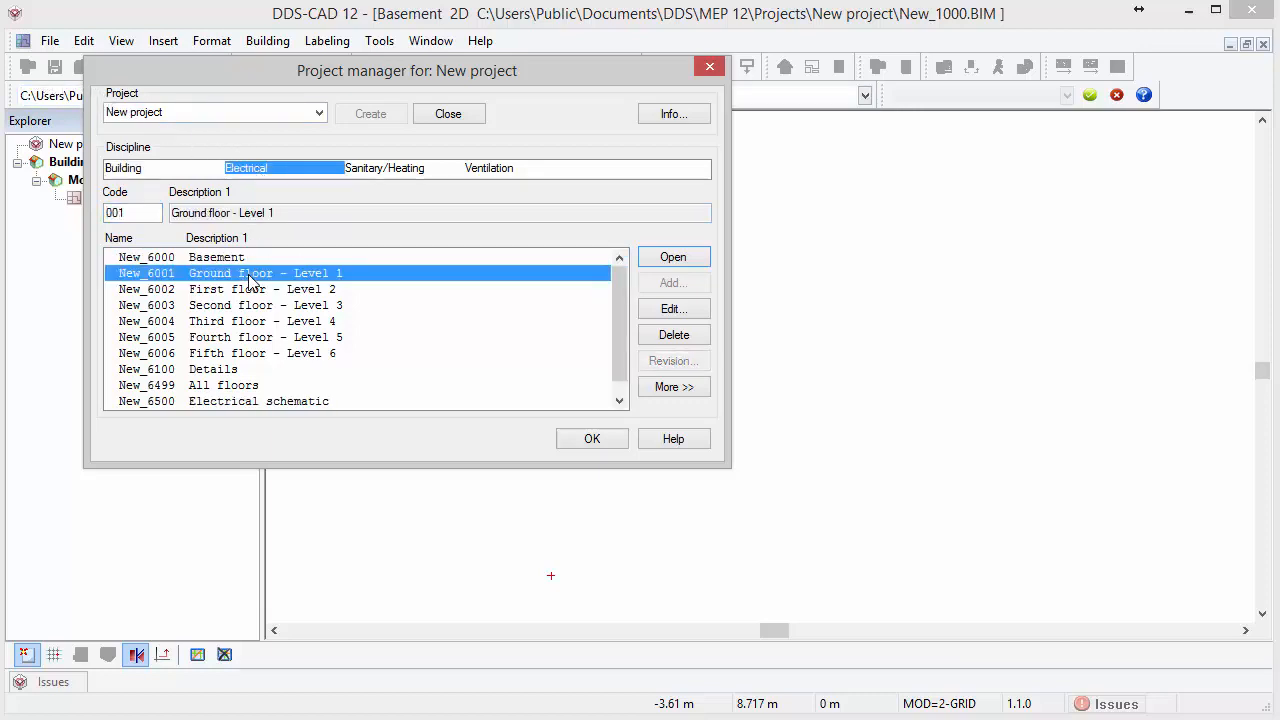
mouse_move(560, 275)
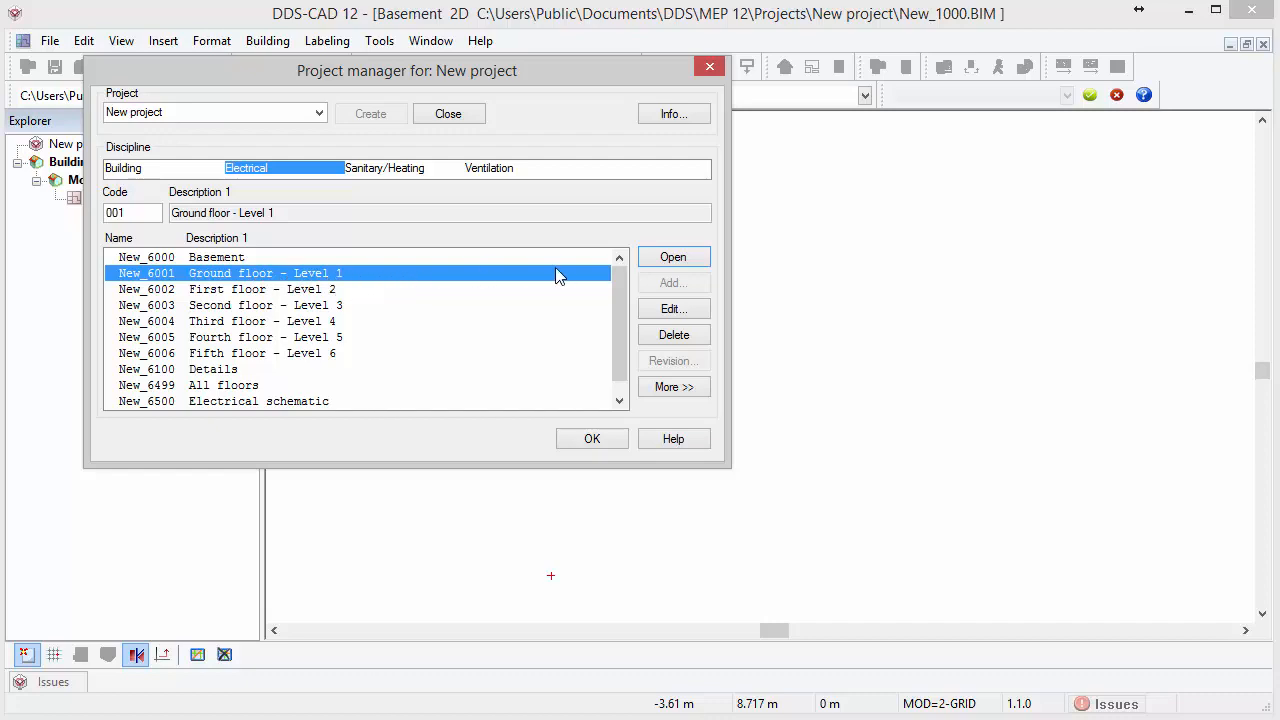
mouse_move(673, 257)
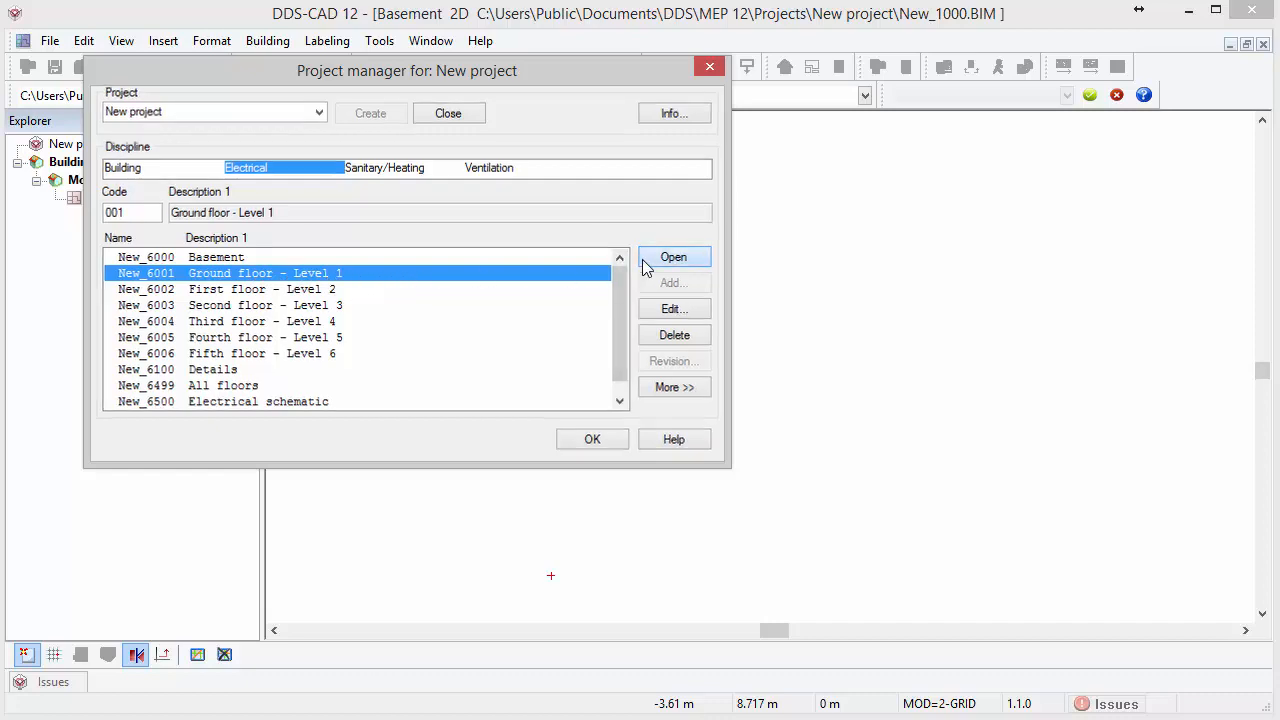
click(673, 257)
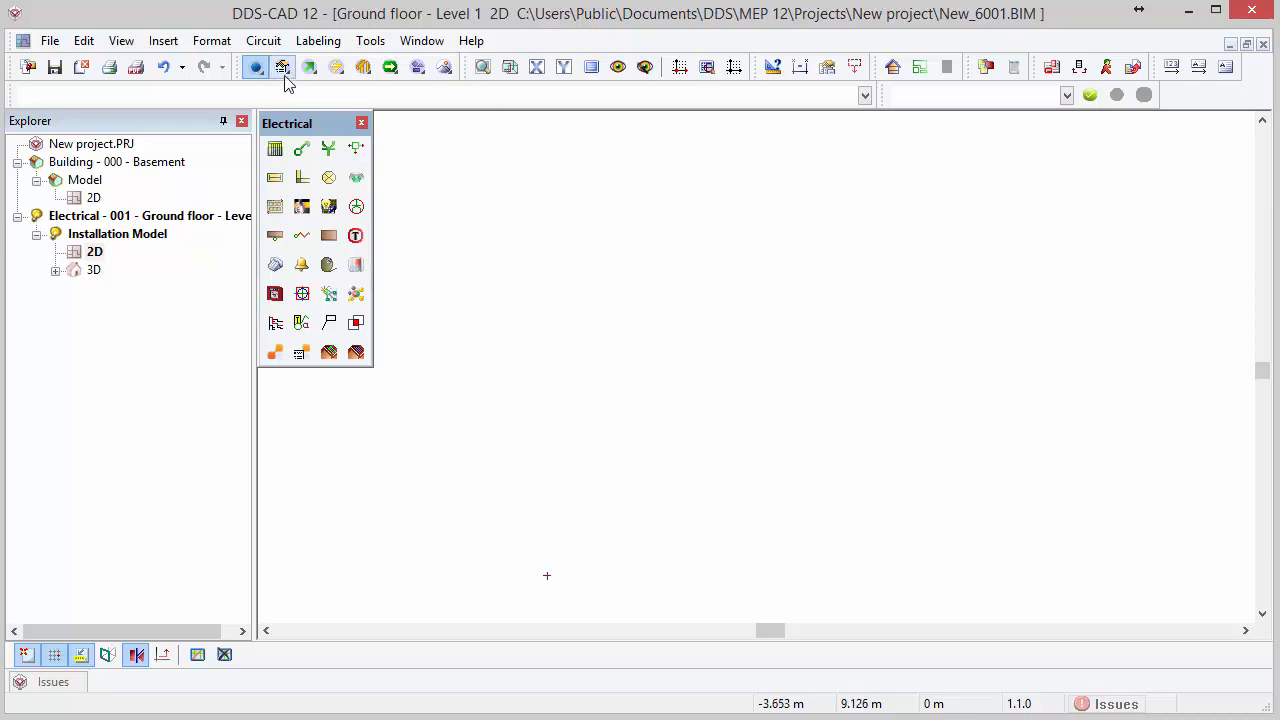
- Switch through the Cable Management, Lightning Protection and Building Model tool sets
click(310, 67)
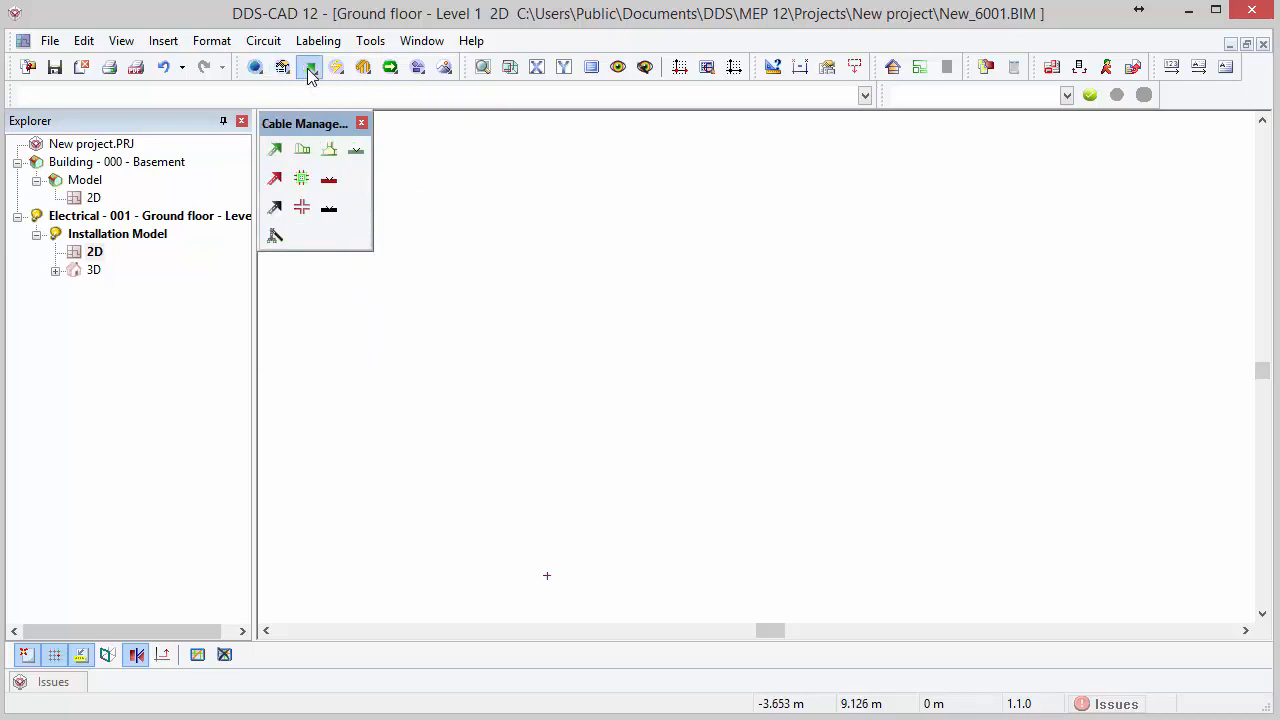
click(362, 67)
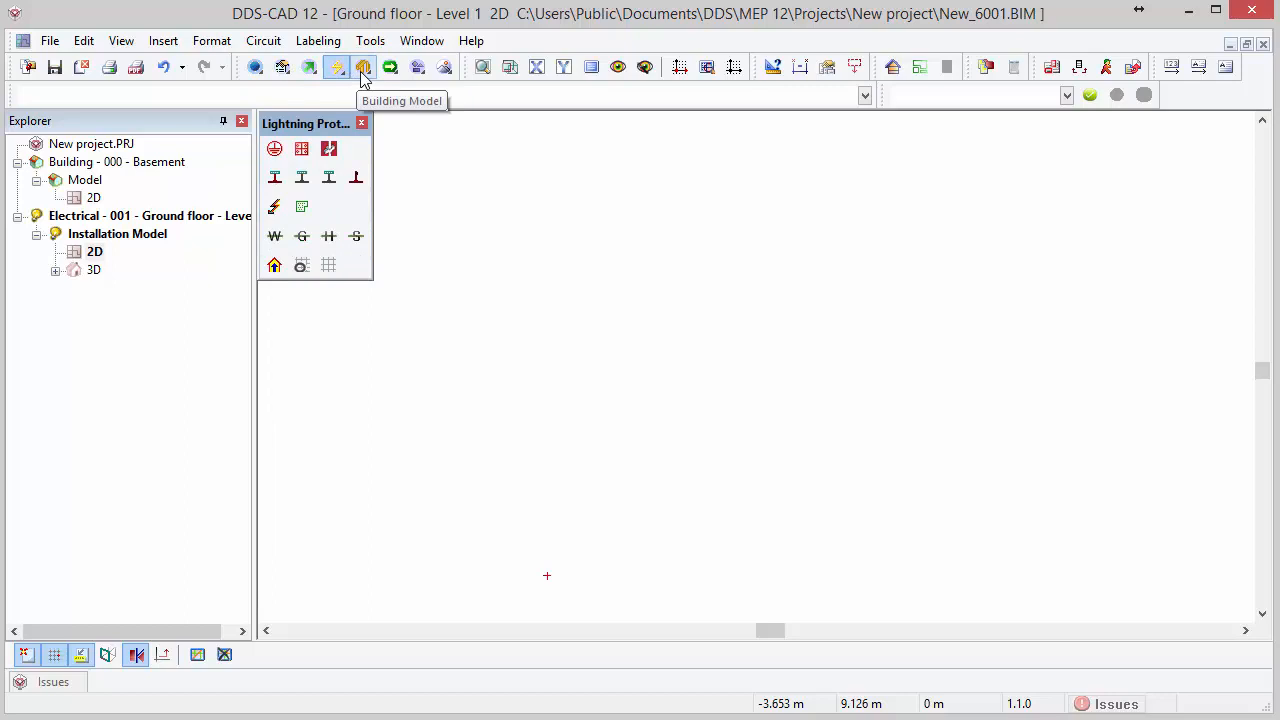
click(363, 67)
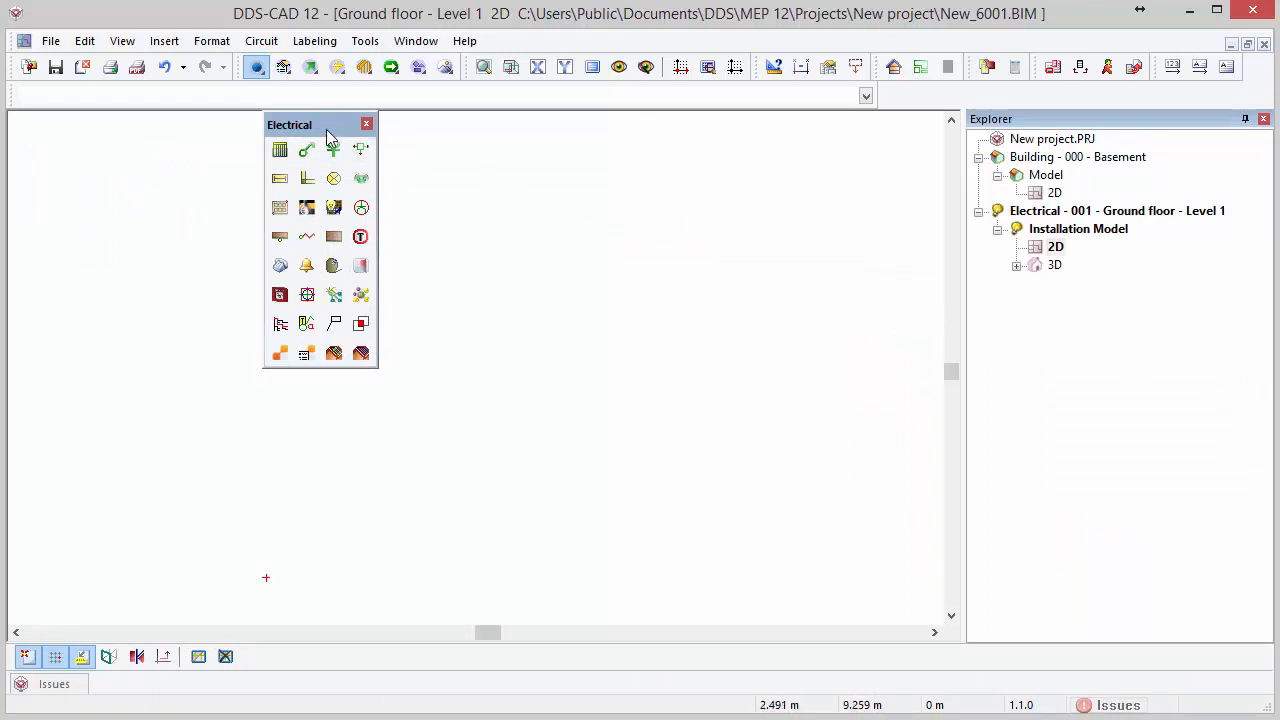
- Dock the floating Electrical toolbox on the left and close the project explorer
drag(320, 124, 40, 121)
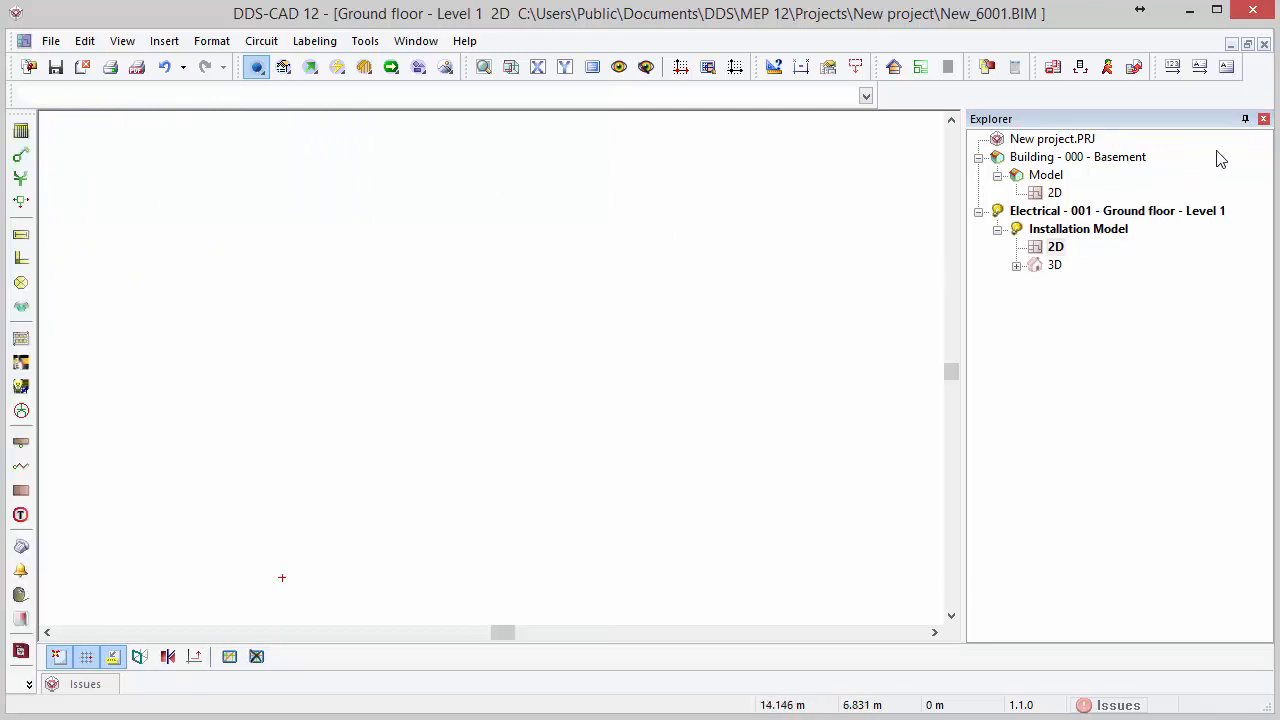
click(1263, 119)
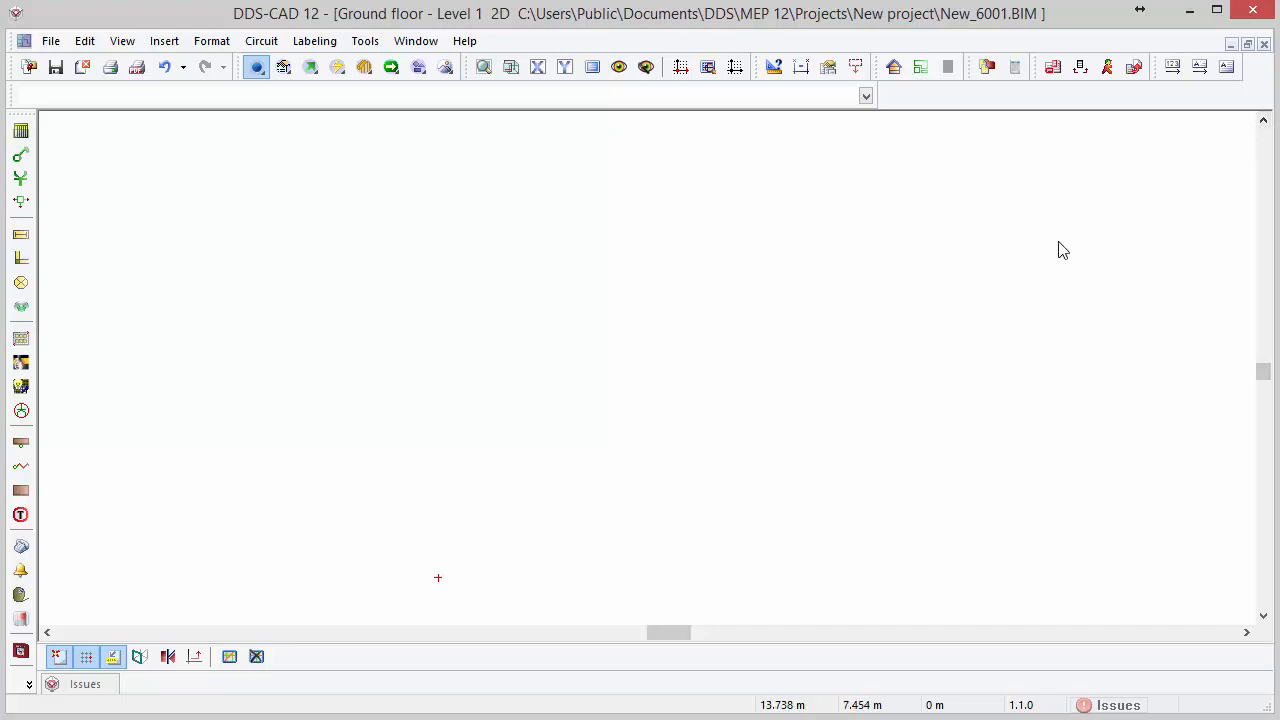
mouse_move(490, 666)
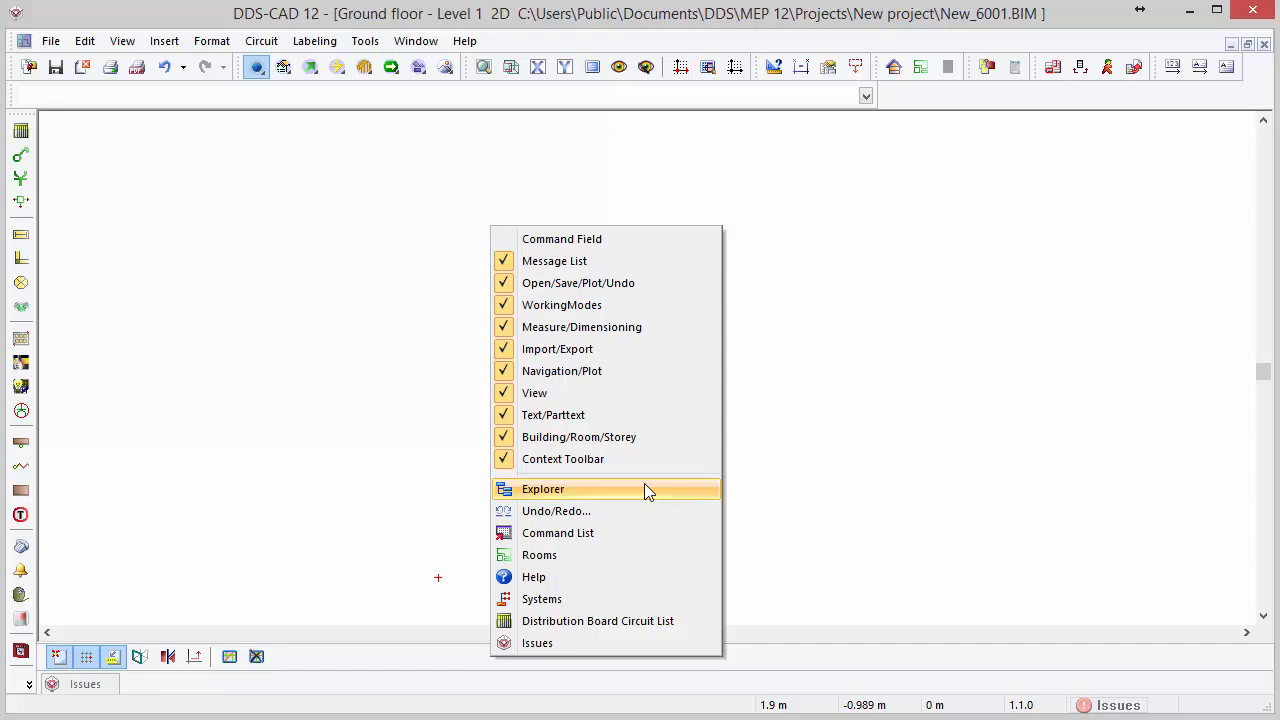
- Tick Explorer in the toolbar context menu to reopen the project tree
click(543, 489)
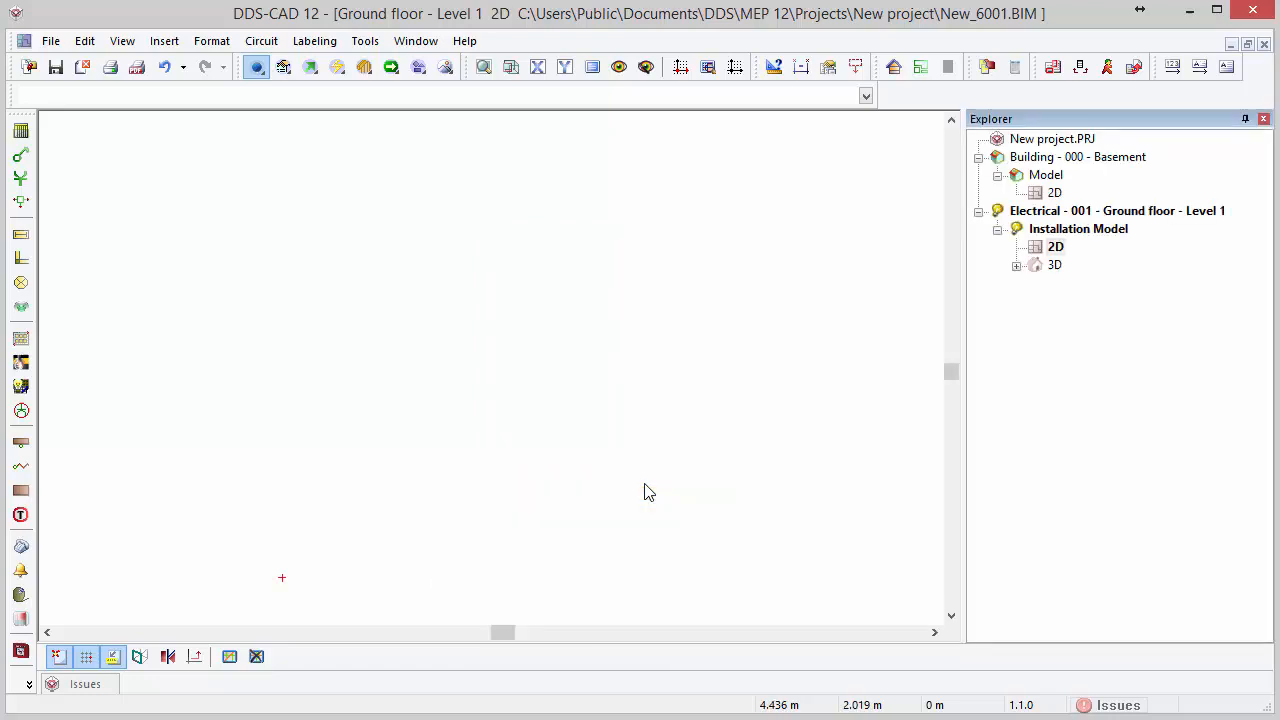
mouse_move(568, 315)
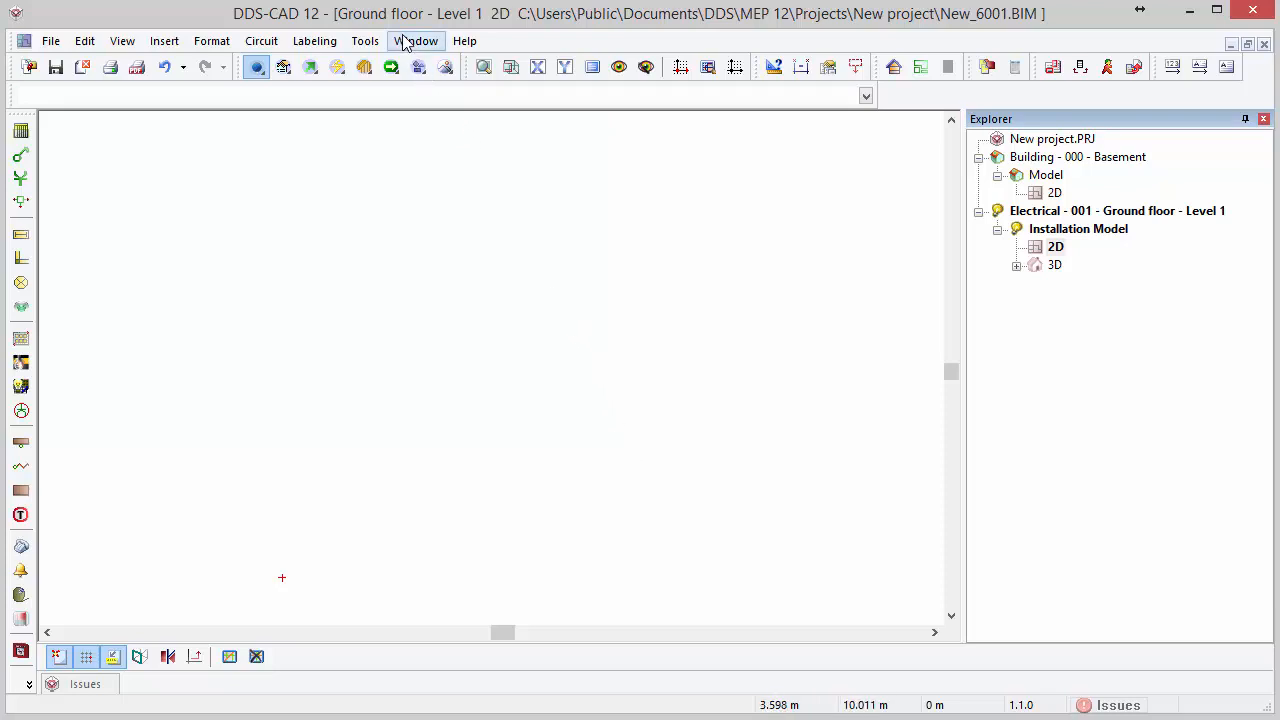
- Run Window > Toolbars > Restore Default Docking Bar and Toolbar Layout
click(416, 40)
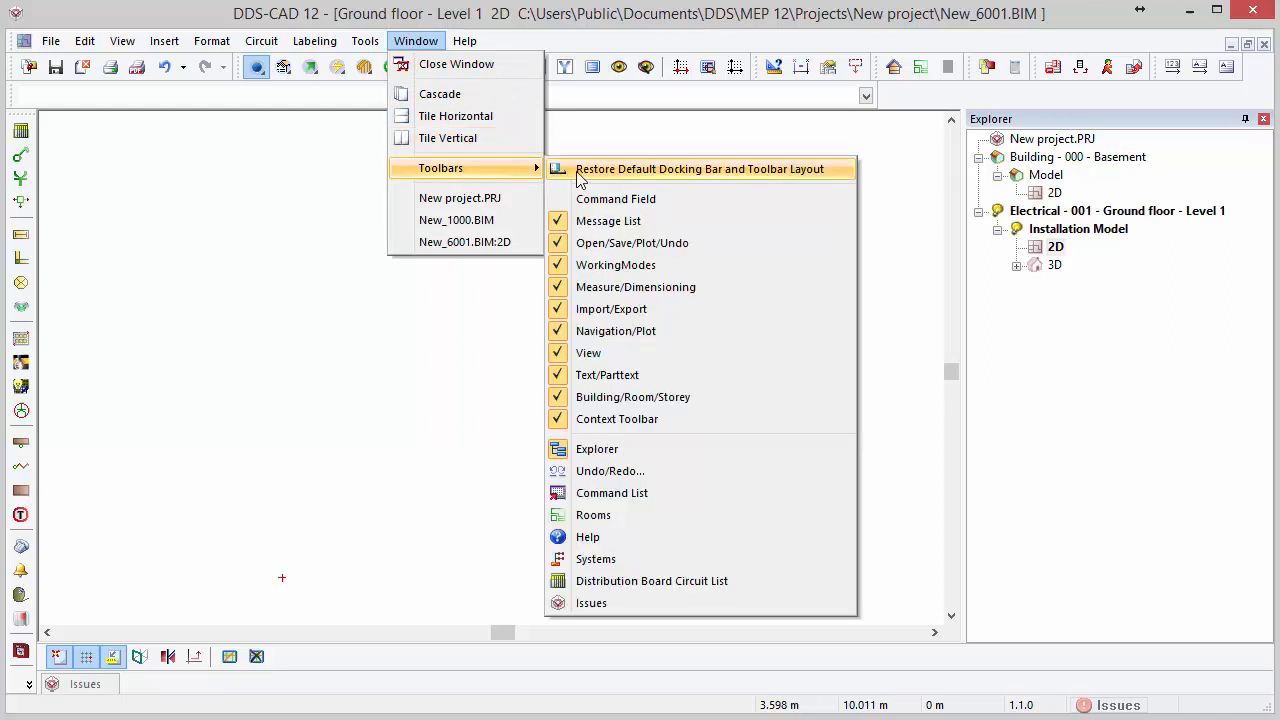
click(700, 168)
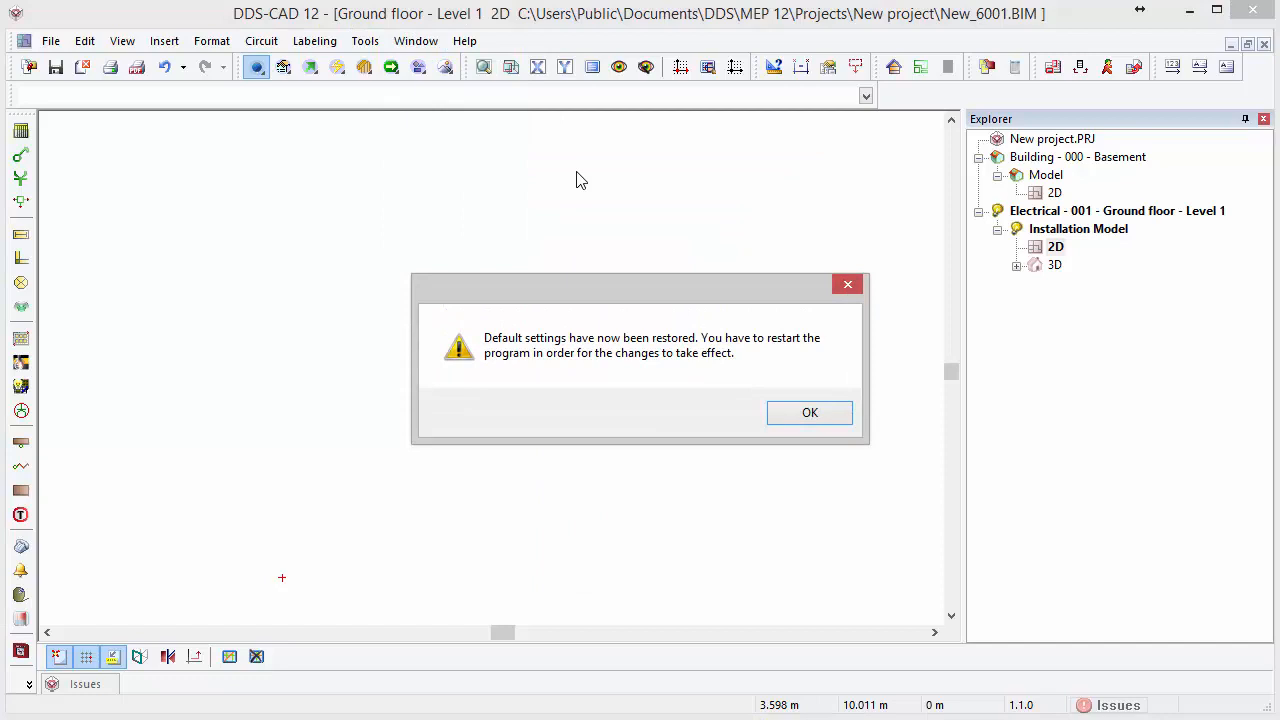
mouse_move(650, 283)
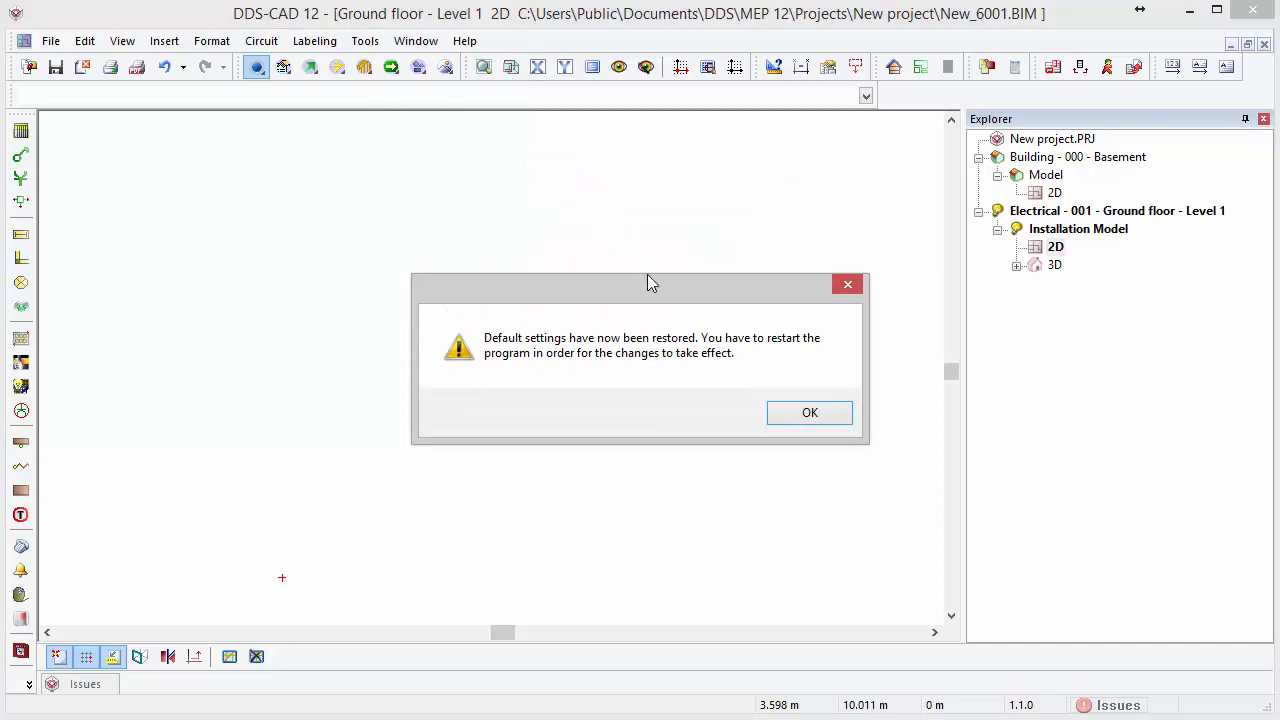